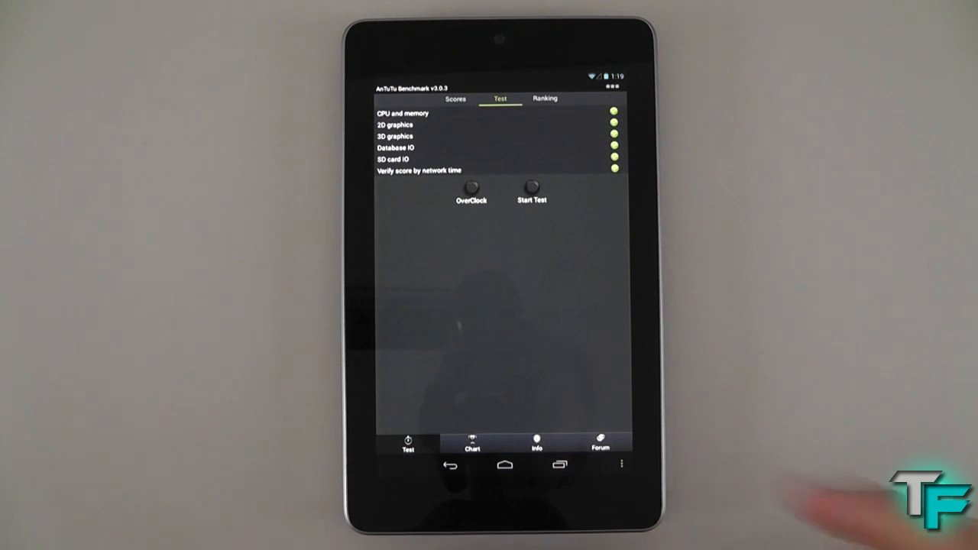
# - Start the AnTuTu test run with all CPU, memory, graphics, database and SD card tests checked
pyautogui.click(531, 187)
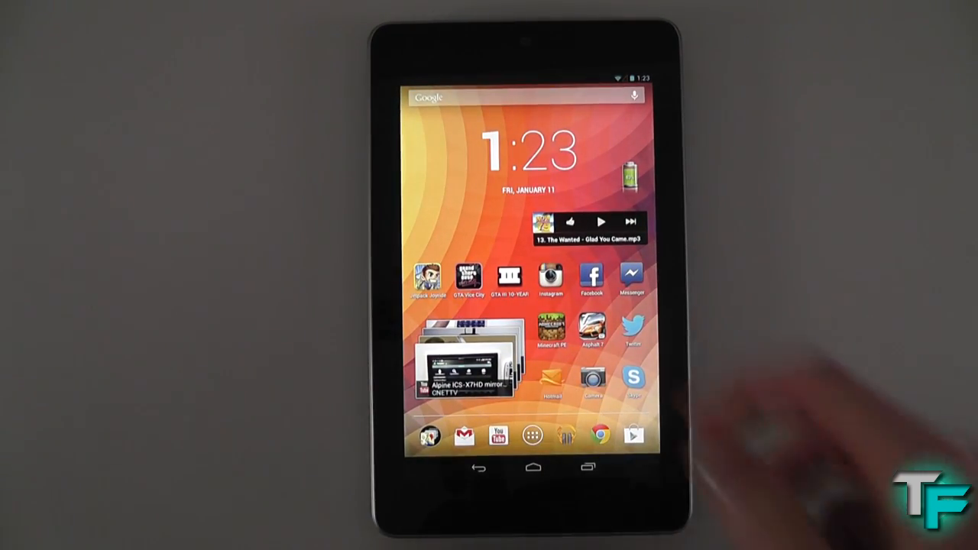
# - Launch Quadrant Standard from the home screen and run its full benchmark
pyautogui.hscroll(-3)
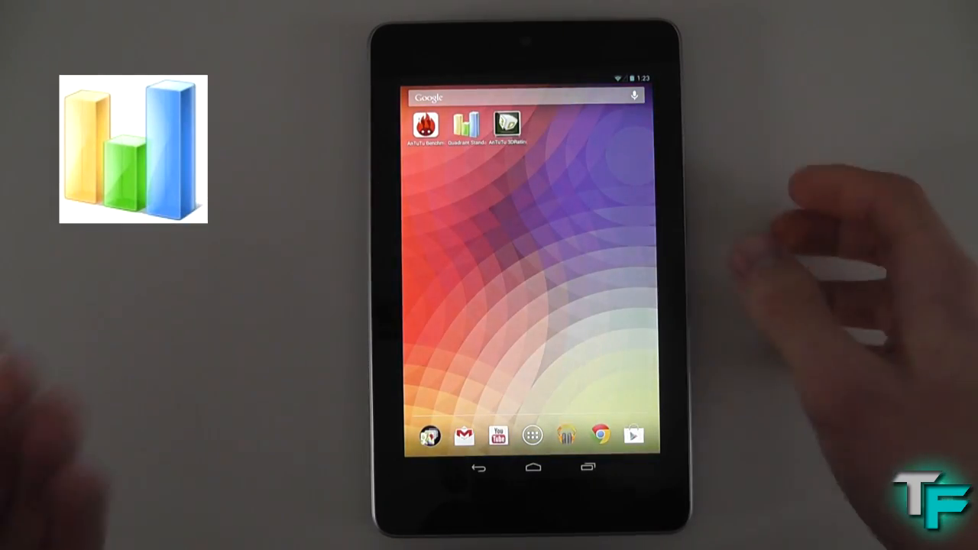
pyautogui.click(466, 125)
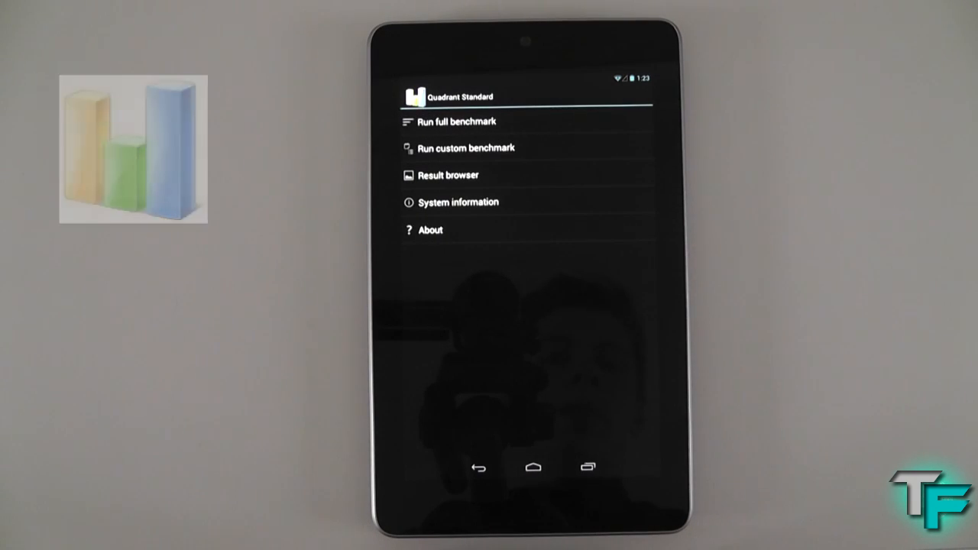
pyautogui.click(456, 121)
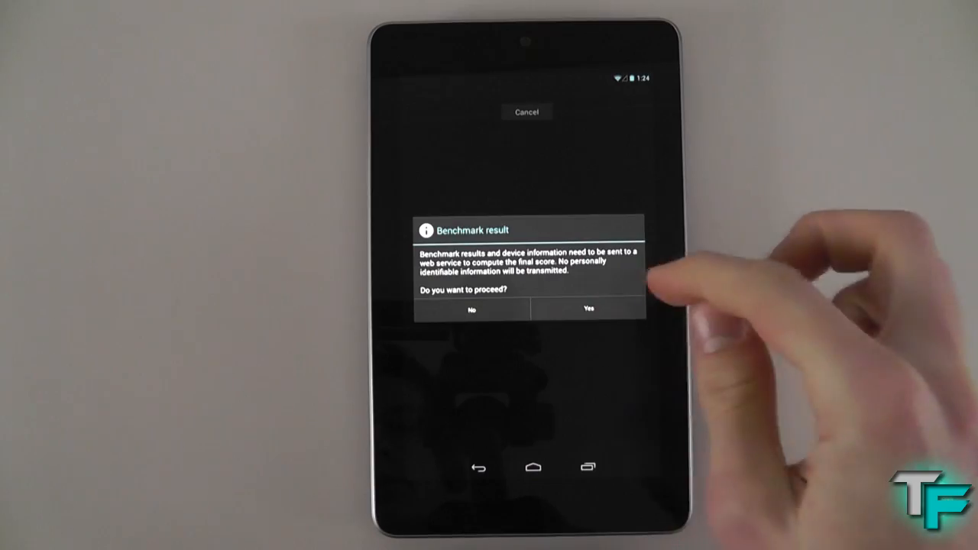
# - Submit the benchmark results and view the 3512 score in the comparison chart
pyautogui.click(588, 309)
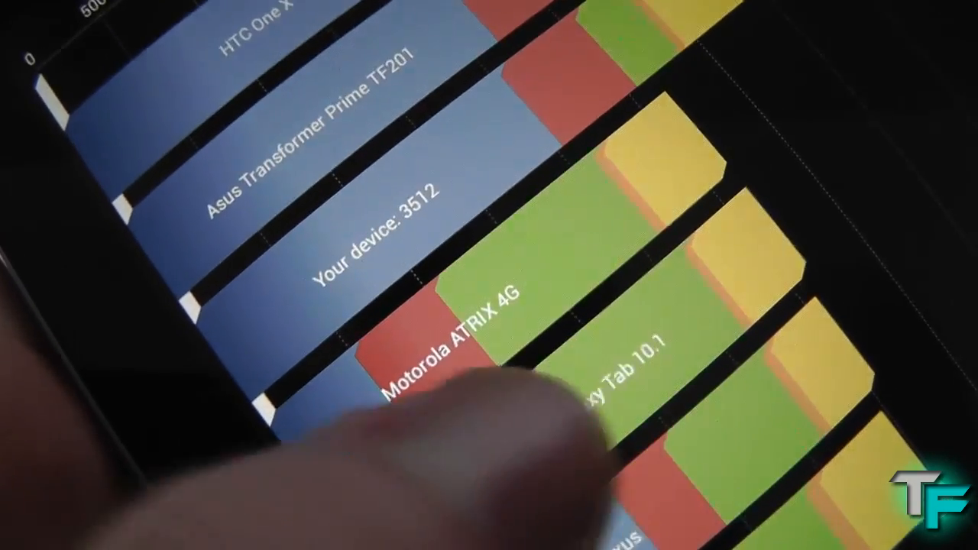
pyautogui.scroll(-3)
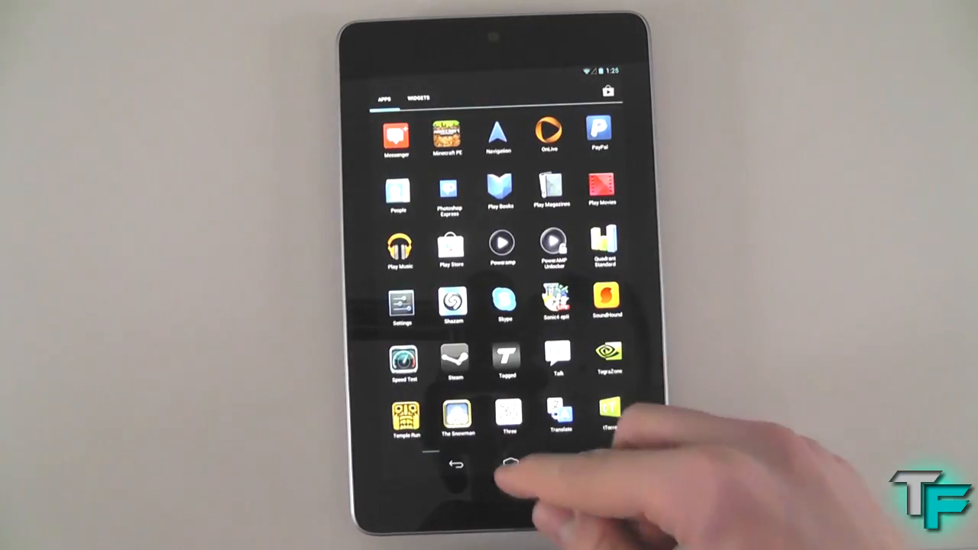
# - Return from the app drawer to the home screen with the clock widget
pyautogui.click(509, 459)
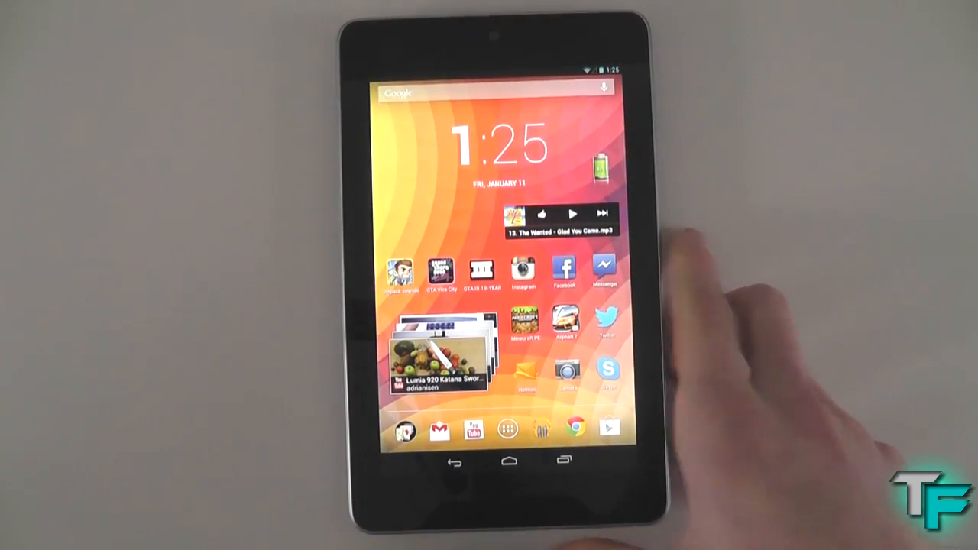